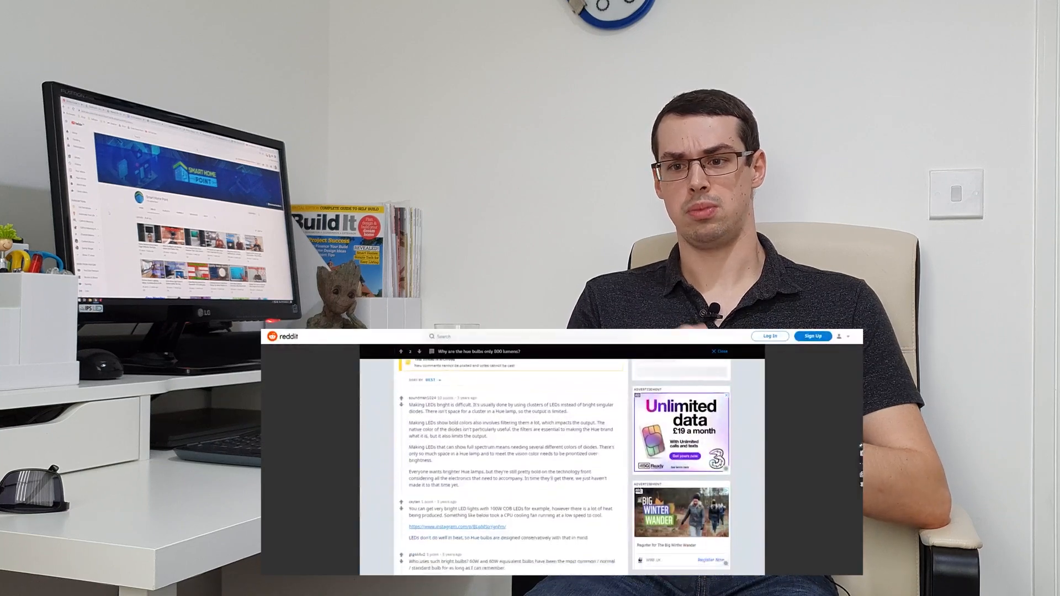
- Scroll the phone home screen to reach the Tech folder holding the Ring app
{"action": "scroll", "scroll_direction": "down", "scroll_amount": 3}
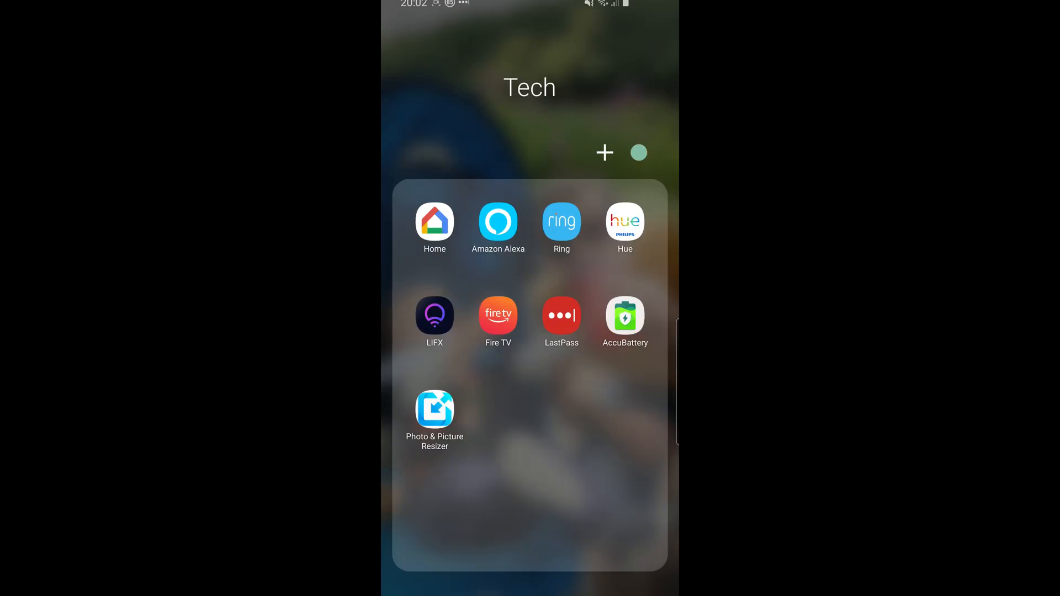
- Launch Ring and go live on the Garden camera's night view of the backyard
{"action": "left_click", "coordinate": [560, 223]}
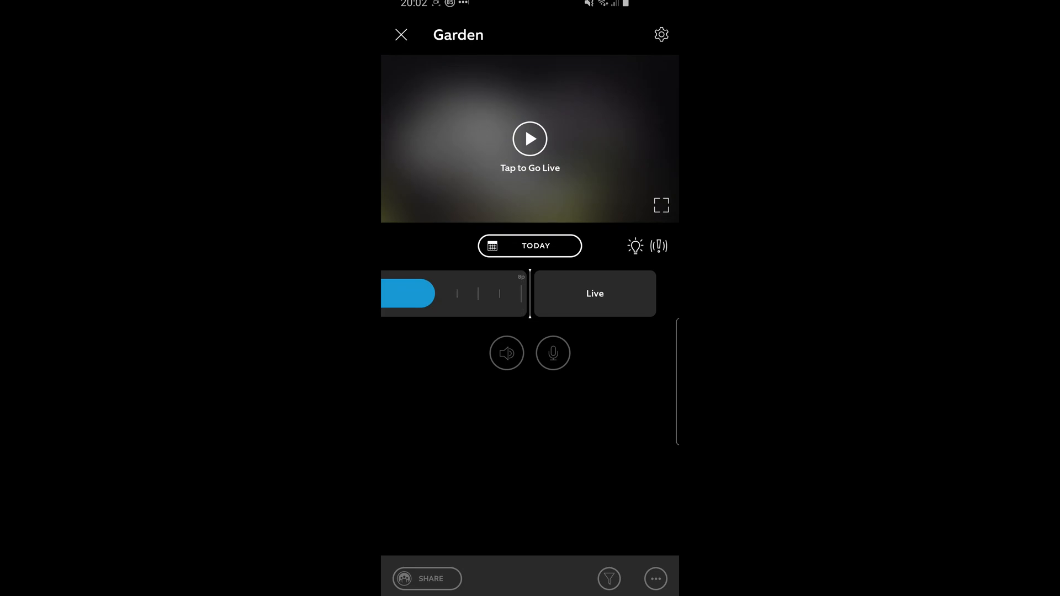
{"action": "left_click", "coordinate": [530, 139]}
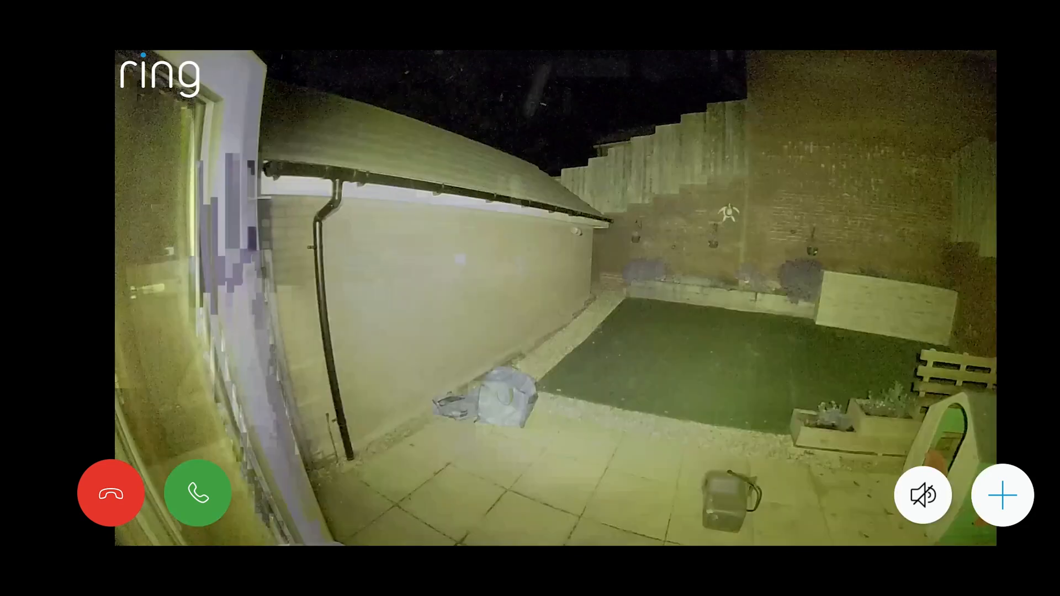